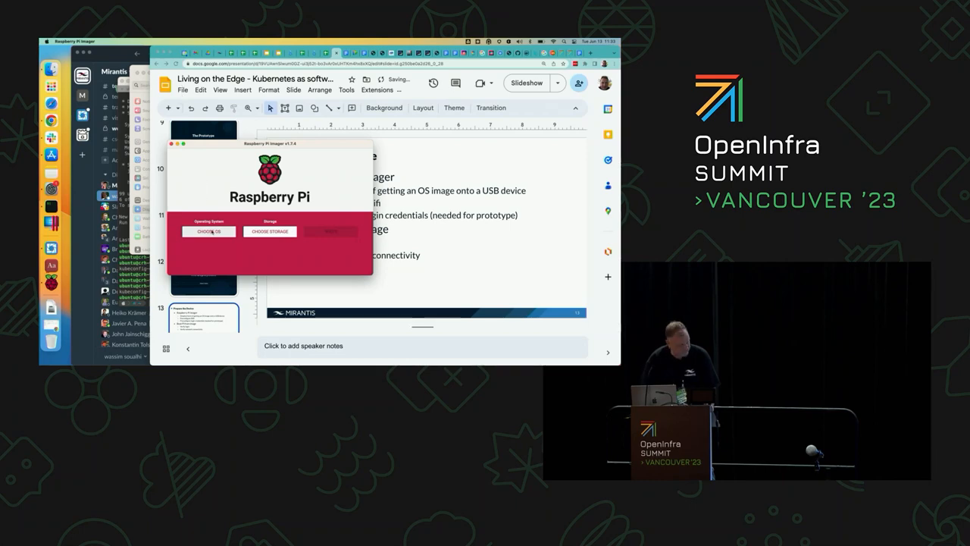
Step: Browse the Operating System list in Raspberry Pi Imager via CHOOSE OS, scrolling through the entries
click(209, 231)
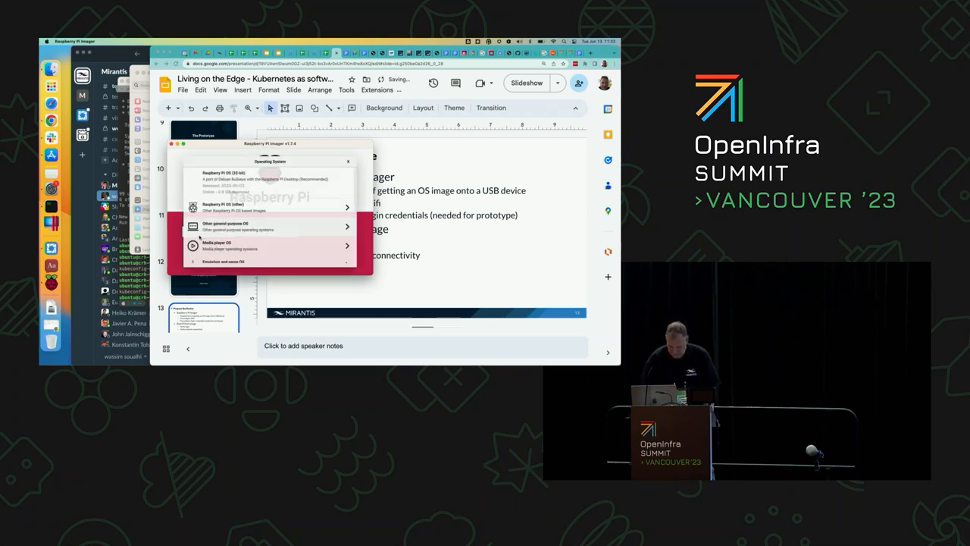
click(265, 226)
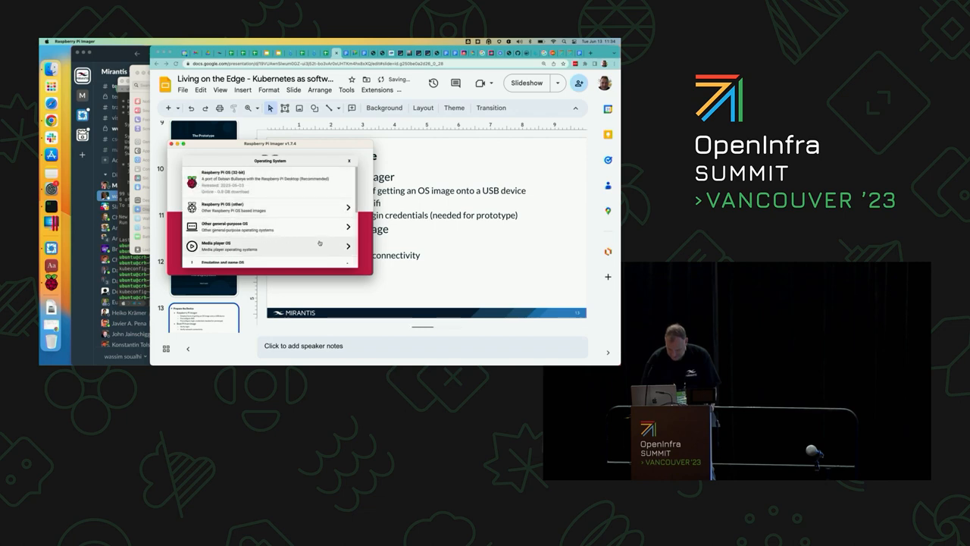
scroll(down, 3)
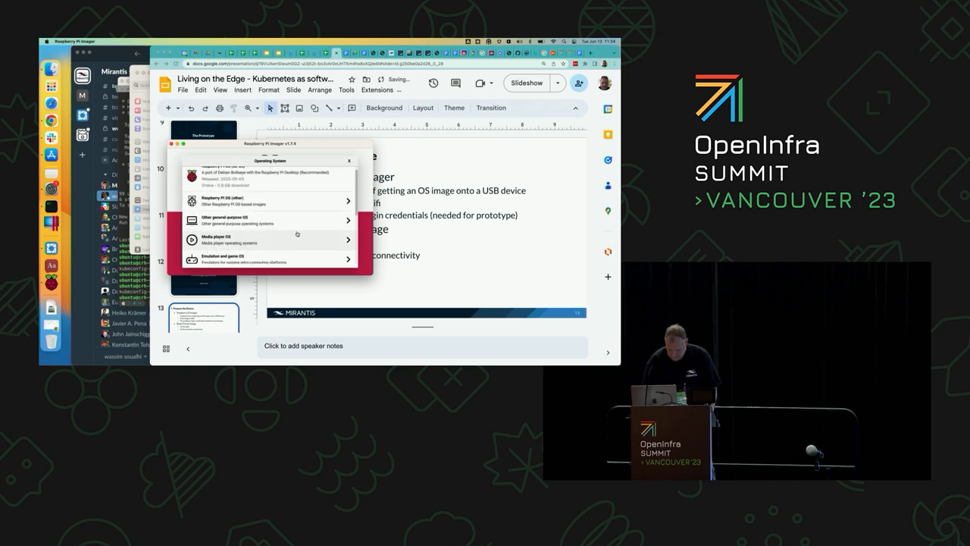
click(270, 218)
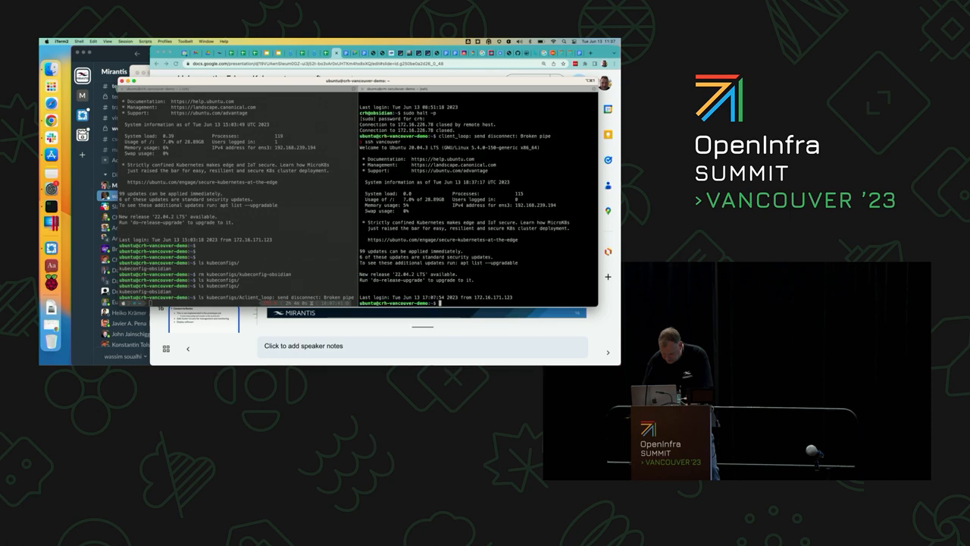
Step: Run ls kubeconfigs/ in the SSH session to list the saved kubeconfig files
text(ls kubeconfigs/)
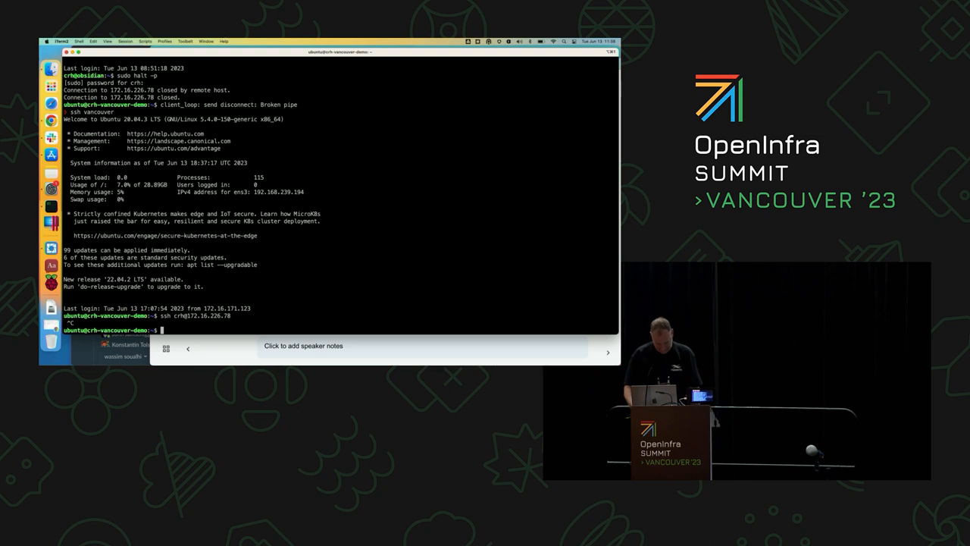
text(ssh crh@172.16.226.78)
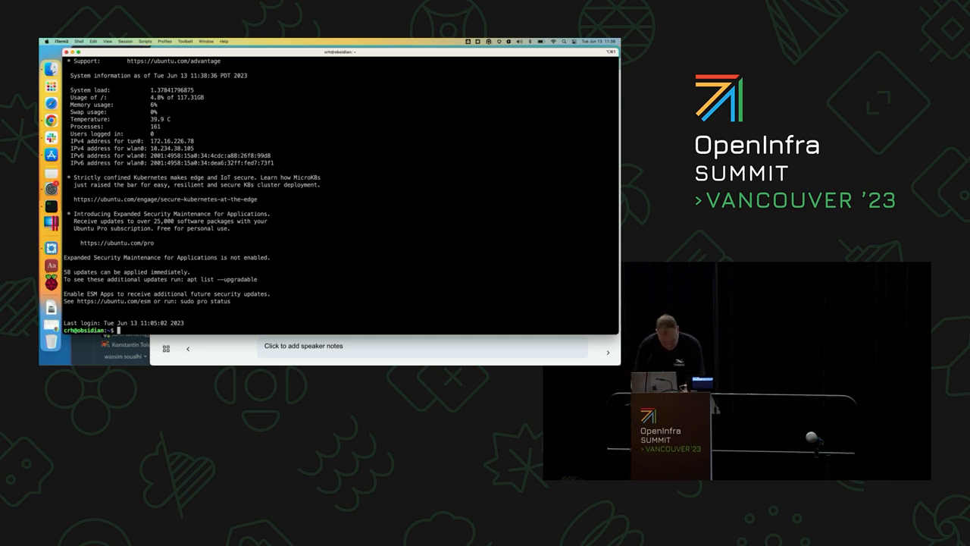
Step: List the Pi's home directory with ls, then view k8s.yaml with less
text(ls)
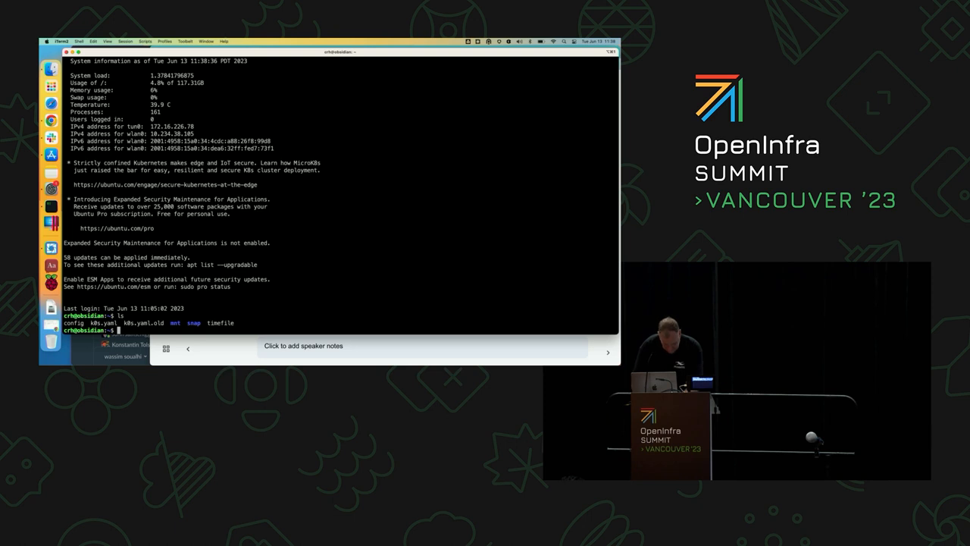
text(less k)
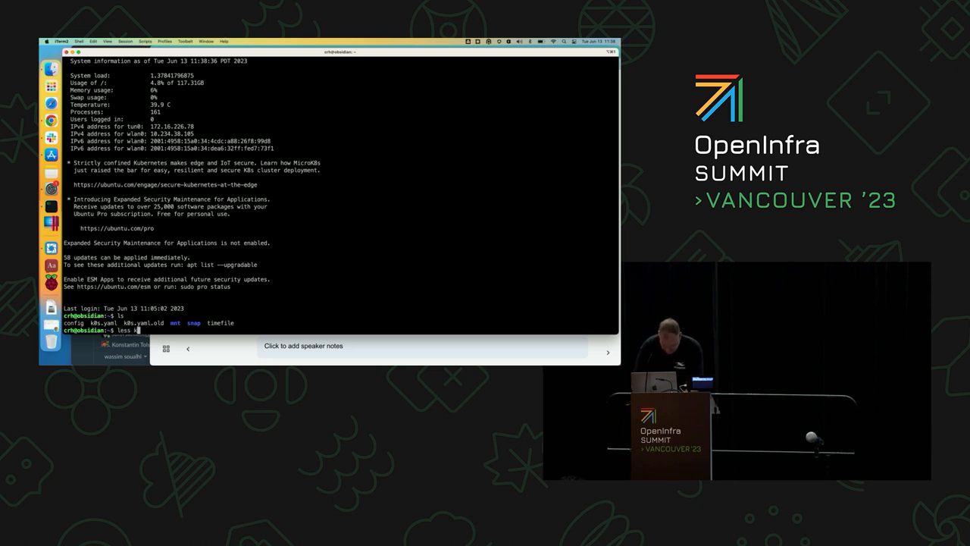
text(k8s.yaml)
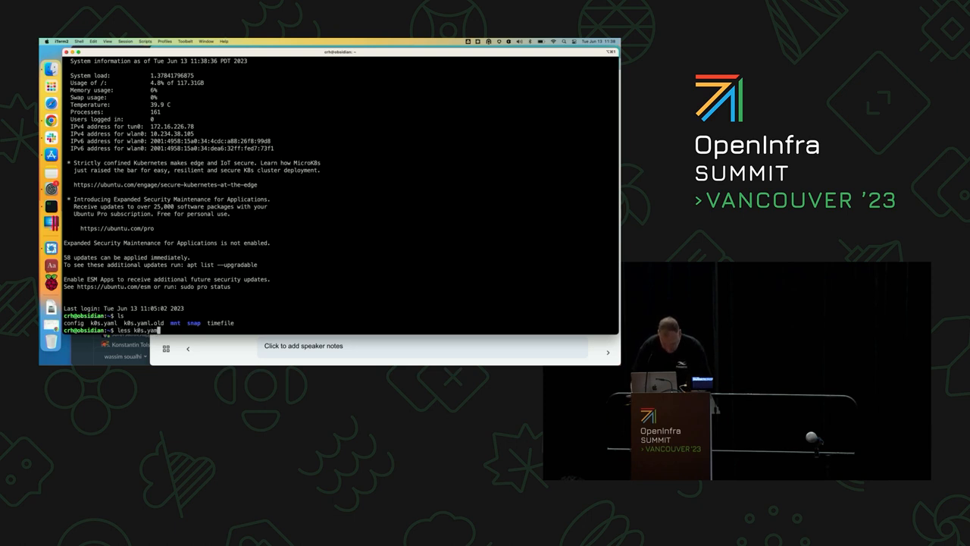
key(Return)
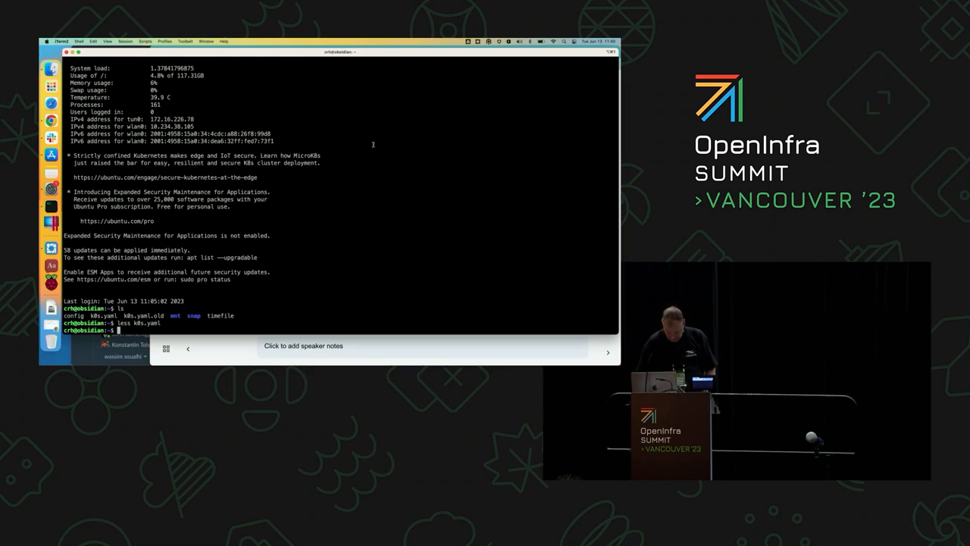
mouse_move(288, 194)
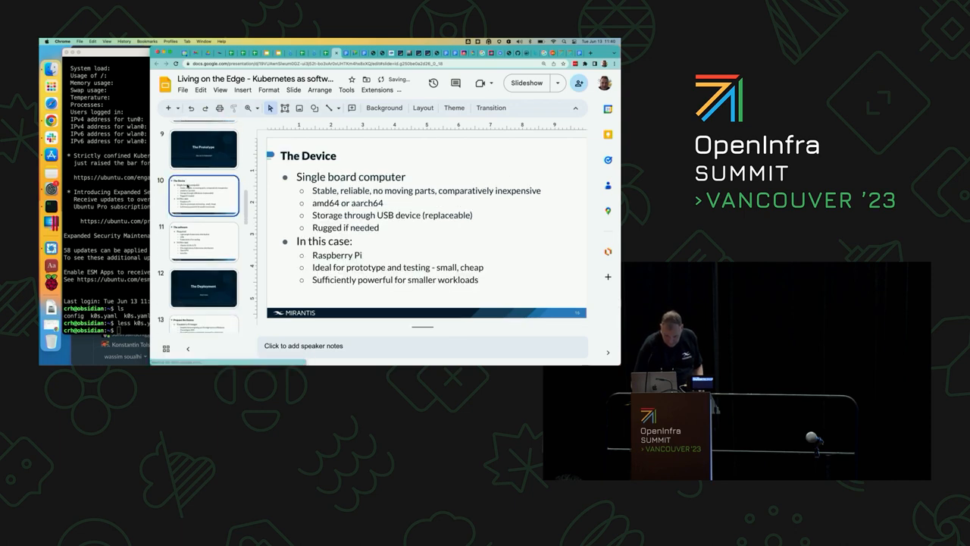
Step: Show the Prepare the Device slide, then bring the Terminal session back to the front
click(204, 241)
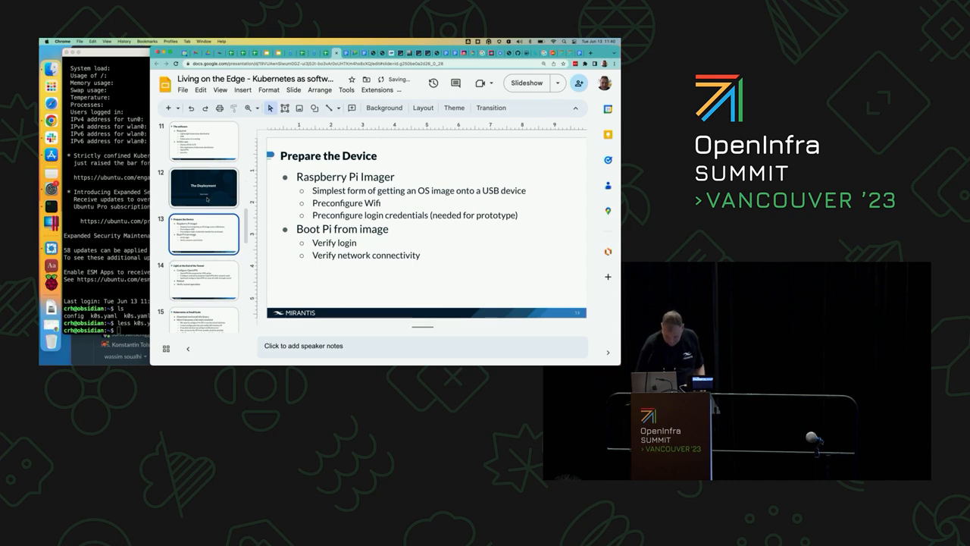
click(203, 279)
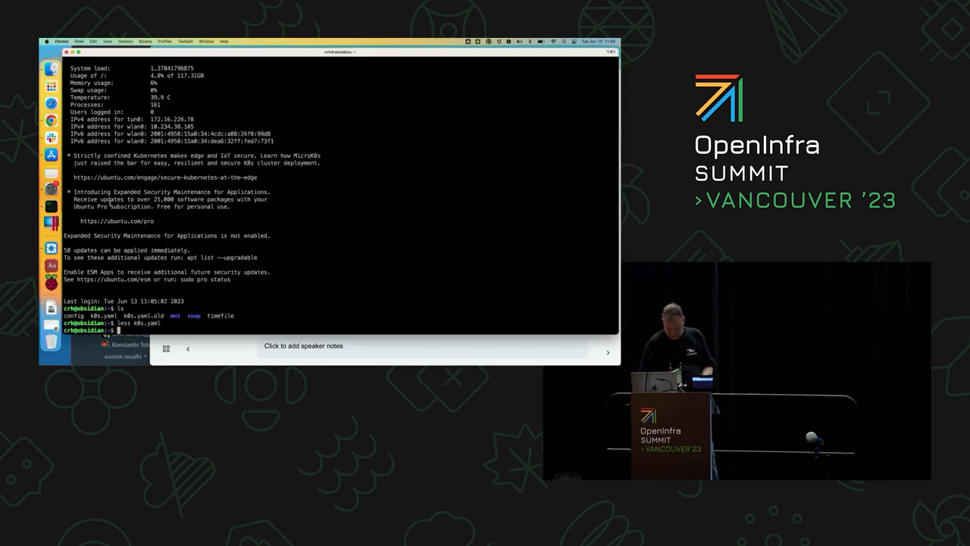
Step: List /etc/openvpn/ and try less on client.conf, getting Permission denied
text(less)
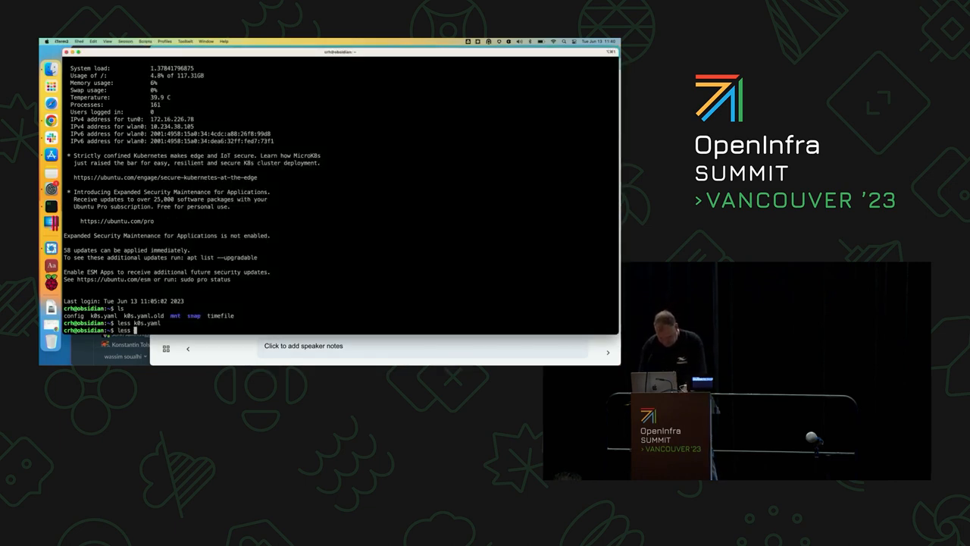
text(/etc/)
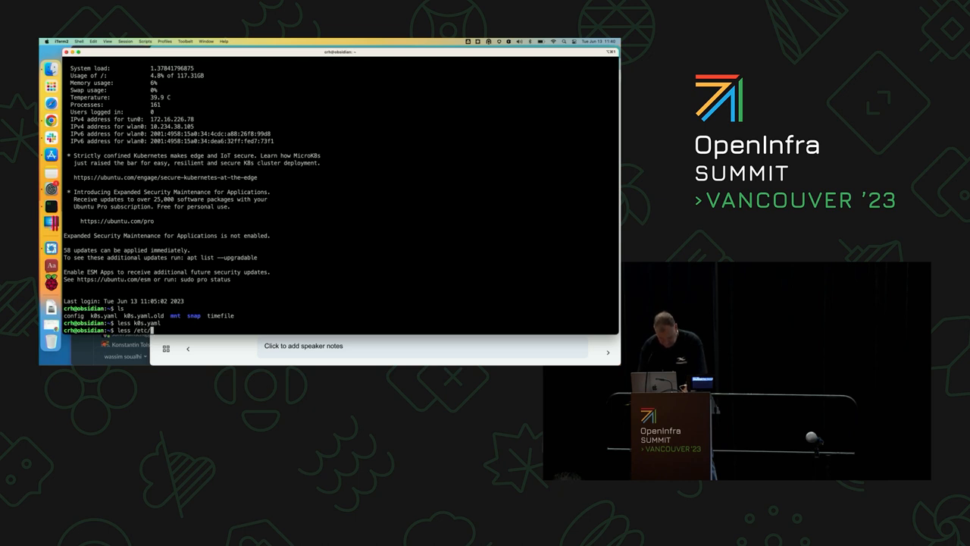
text(openvpn/)
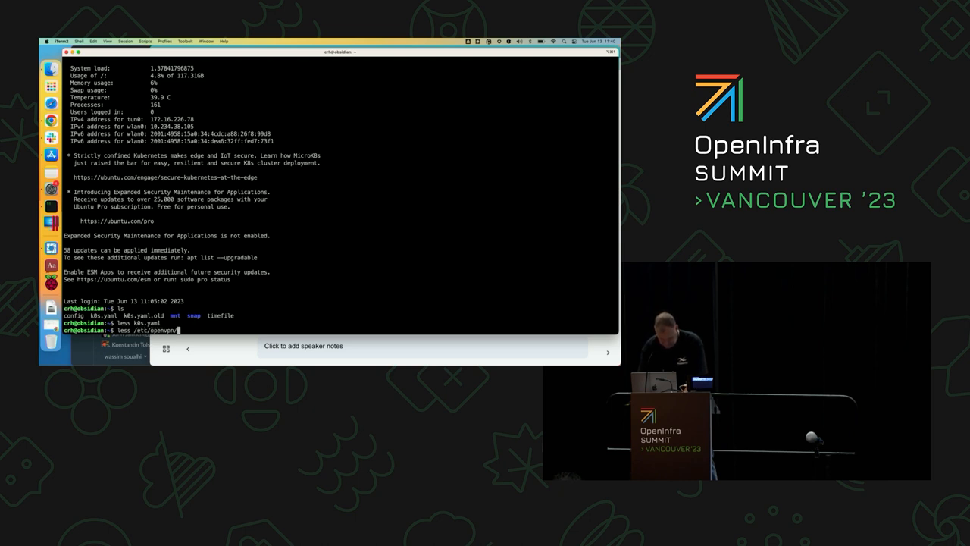
key(Return)
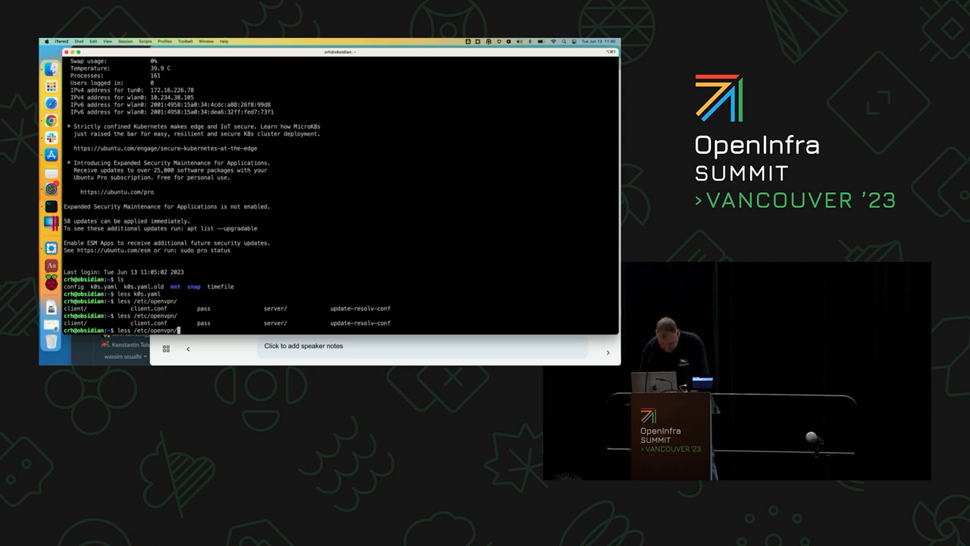
text(client.co)
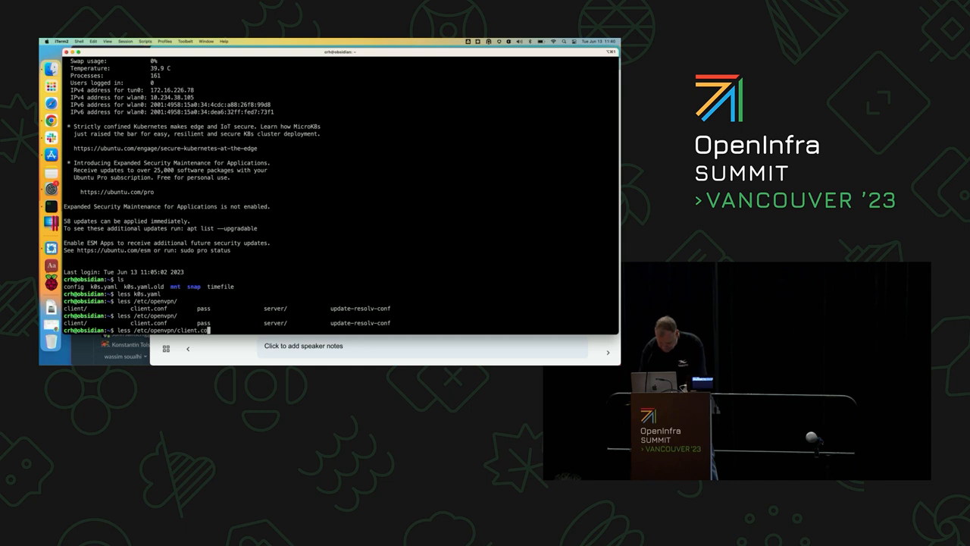
key(Return)
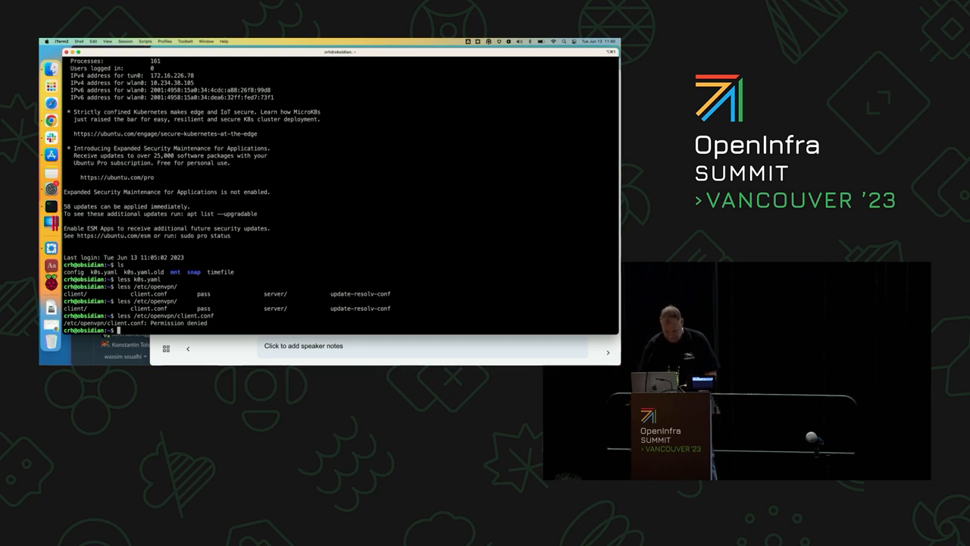
Step: Rerun the less command as root with sudo !!, reaching the password prompt
text(sudo)
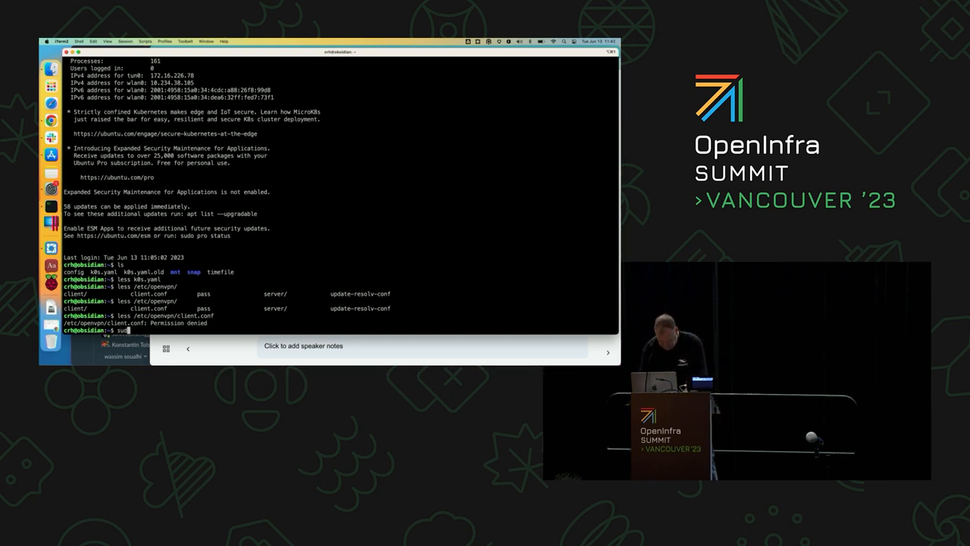
key(Return)
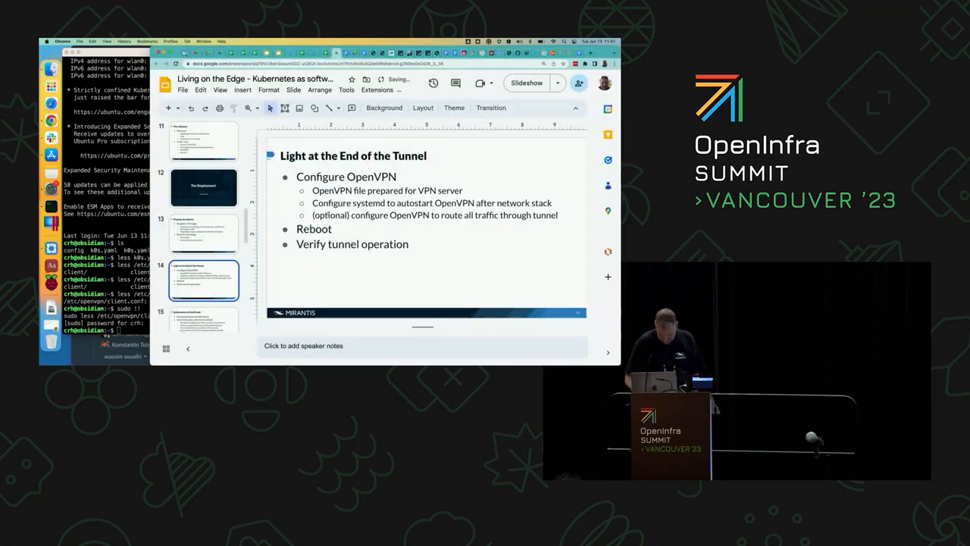
Step: Show the Light at the End of the Tunnel slide on configuring OpenVPN
click(351, 244)
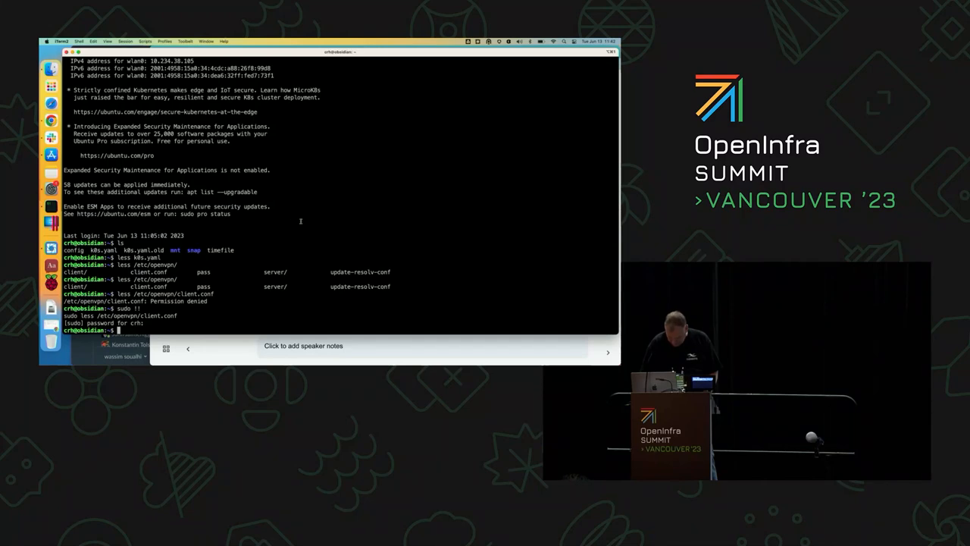
Step: Drop the less /etc/openvpn/client.conf command and run history | grep k0s instead
text(less /etc/openvpn/client.conf^C)
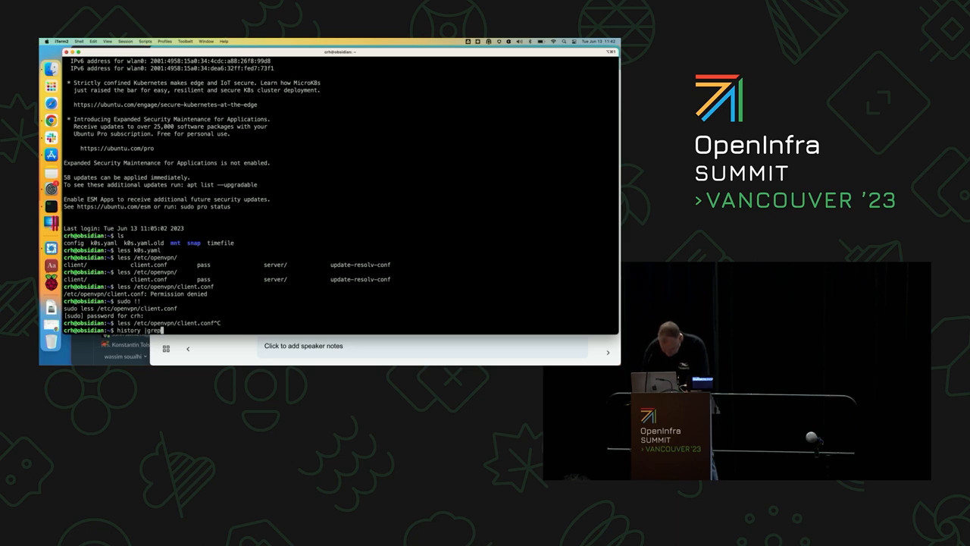
key(Return)
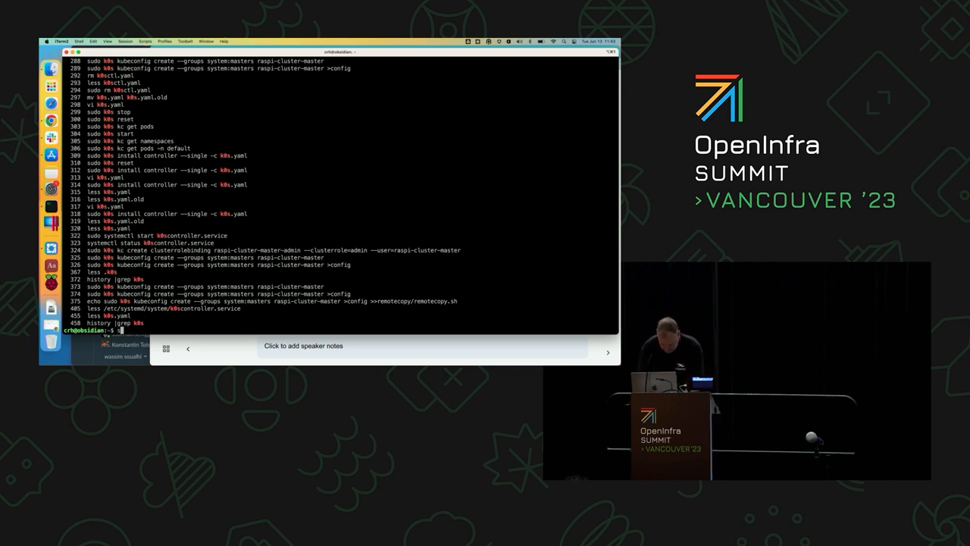
Step: Run systemctl status k0scontroller, confirm it is active and running, then quit the pager
text(systemctl)
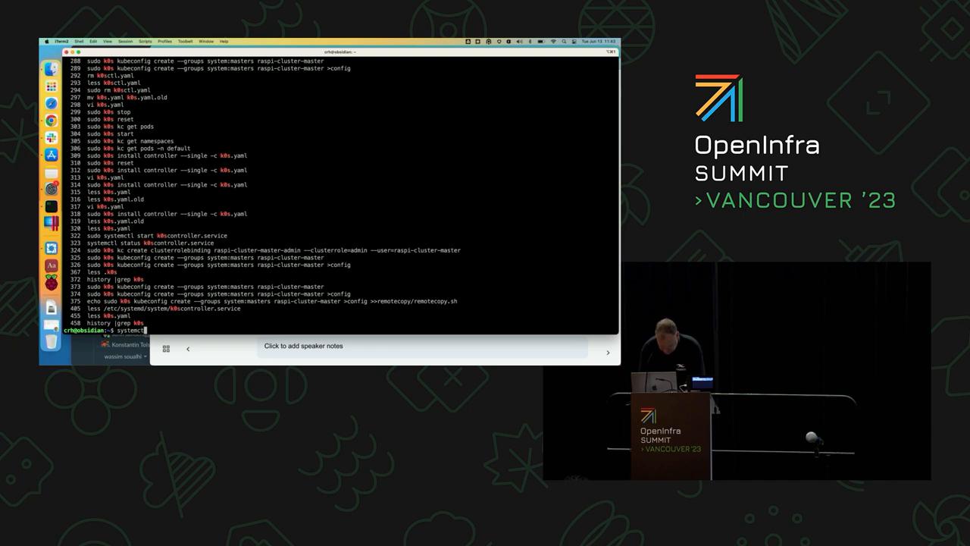
text(status)
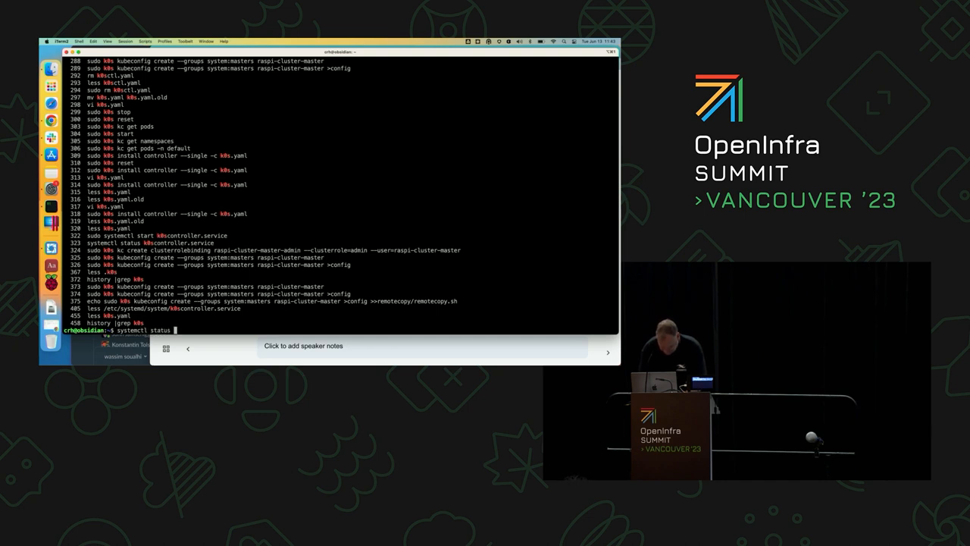
text(k0scontr)
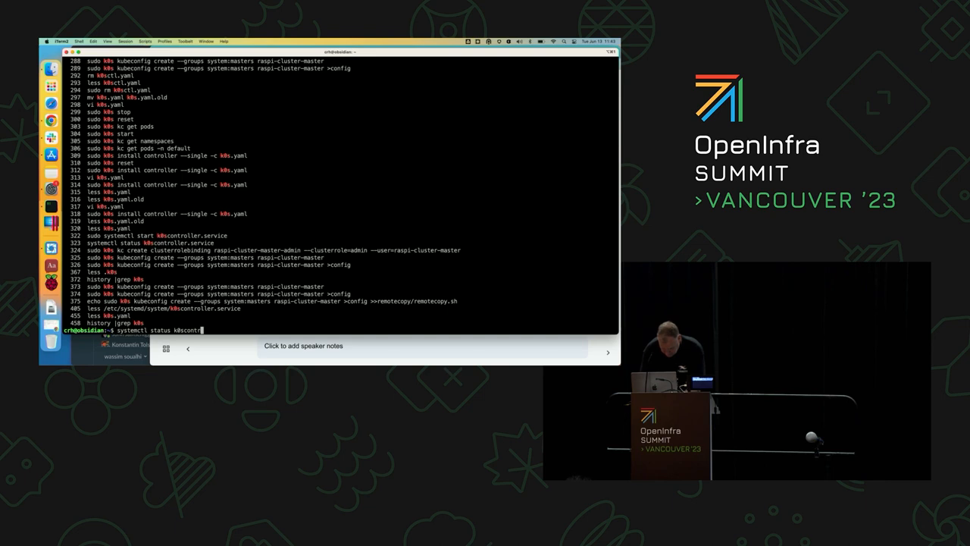
key(Return)
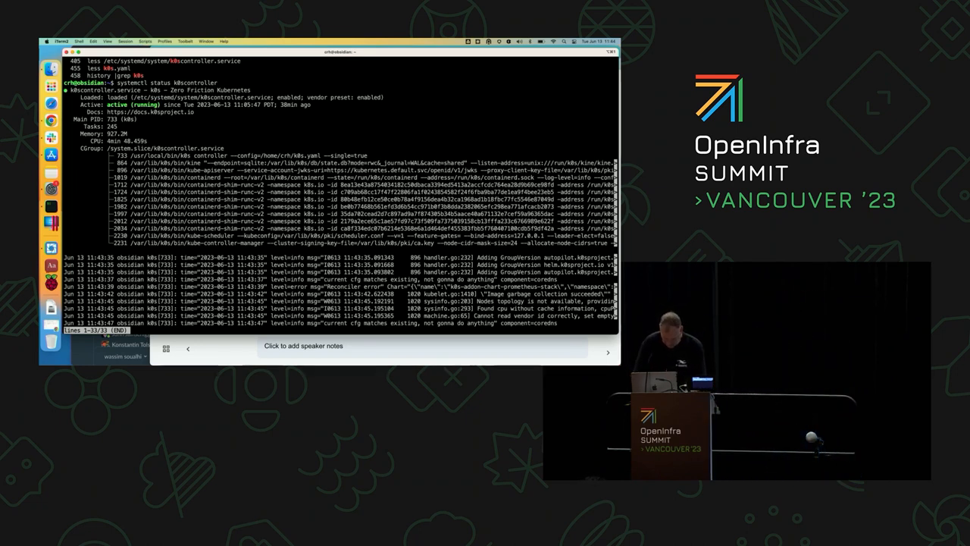
key(q)
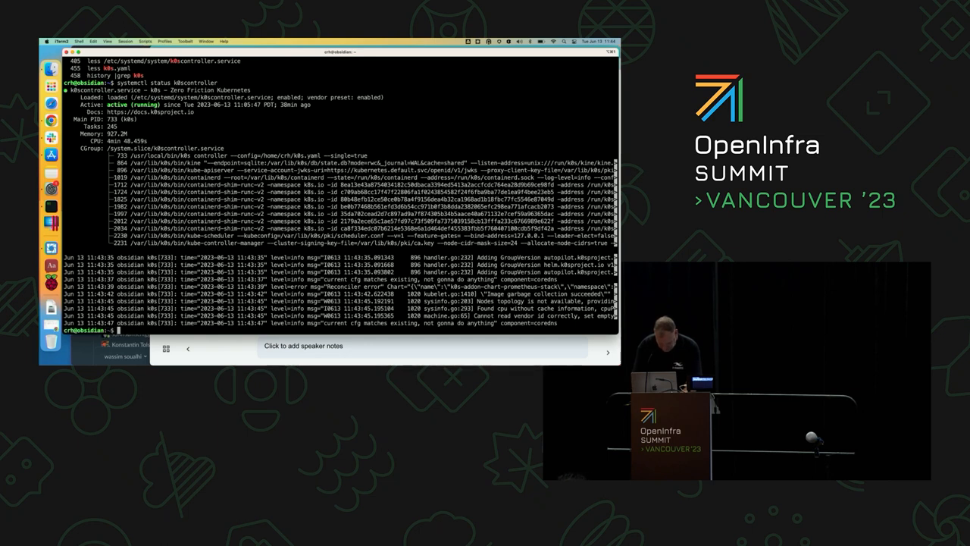
Step: Run k0s kc get without root and hit the permission denied error on the admin config
text(k0s kc)
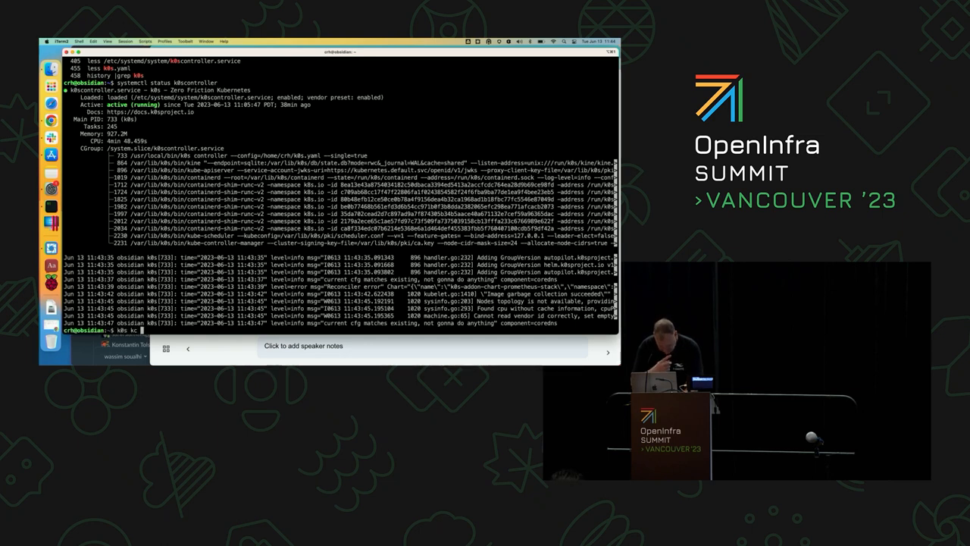
text(get pods -)
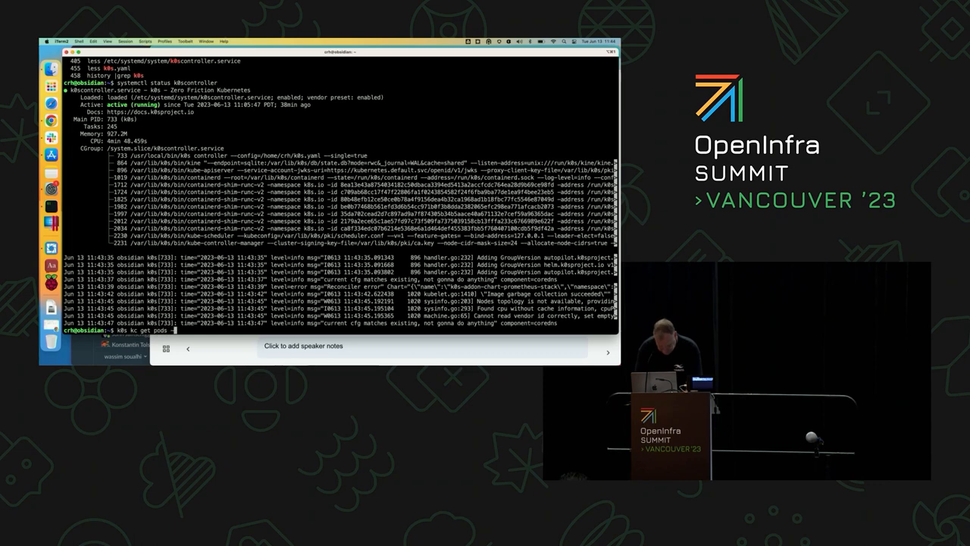
key(Return)
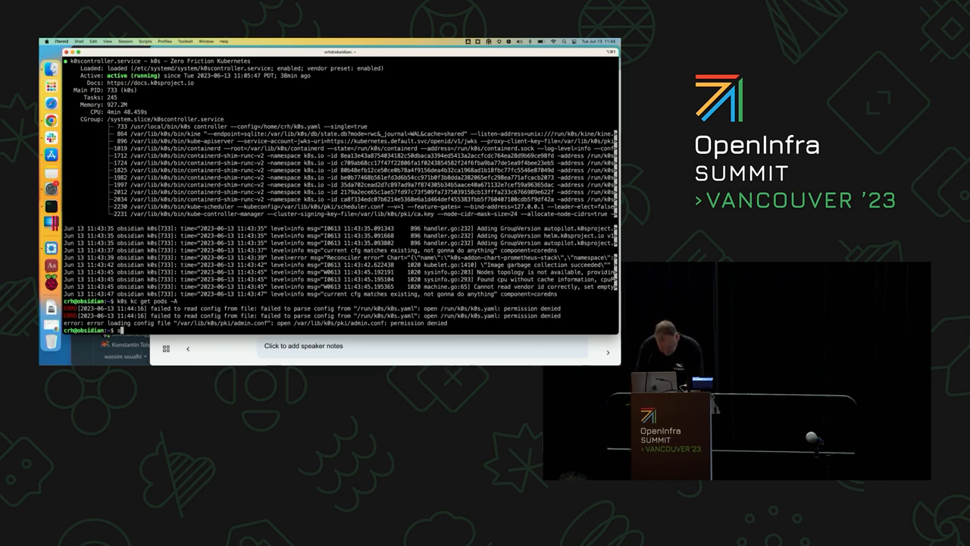
Step: Run sudo k0s kc get pods -A to list all pods across namespaces as root
text(sudo)
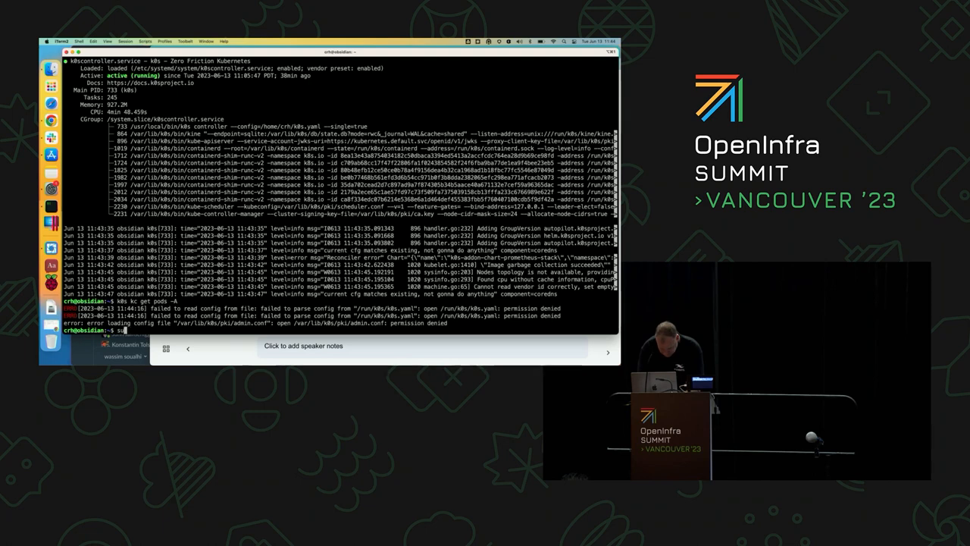
text(sudo k8s)
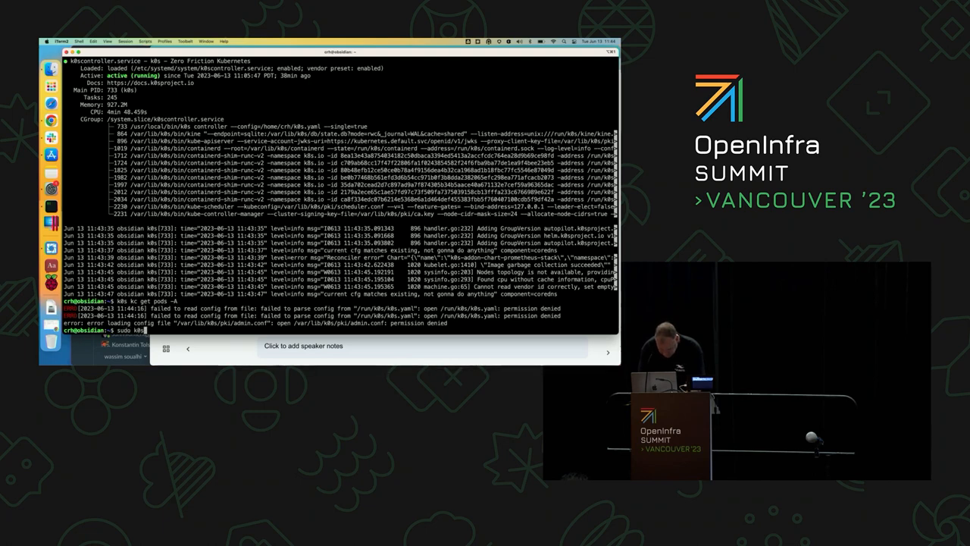
text(kc)
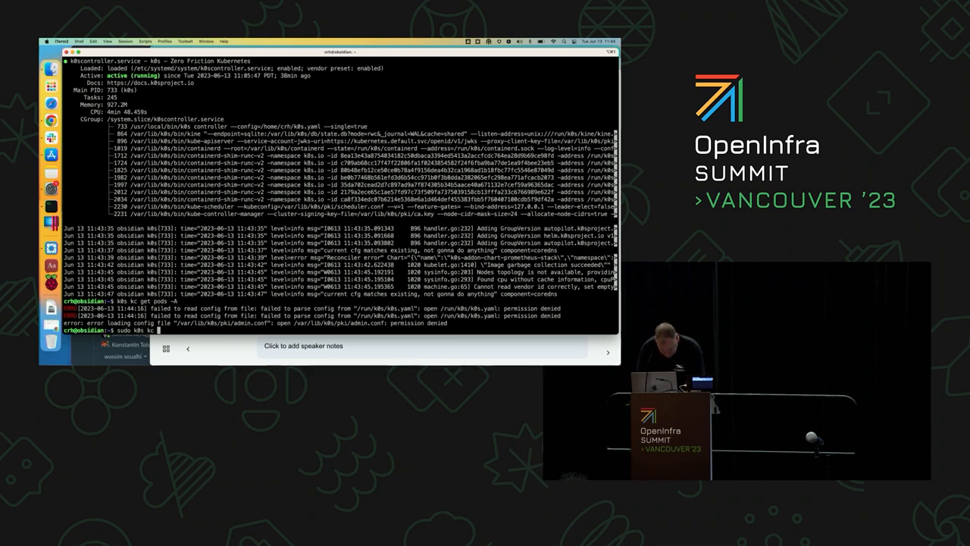
text(get)
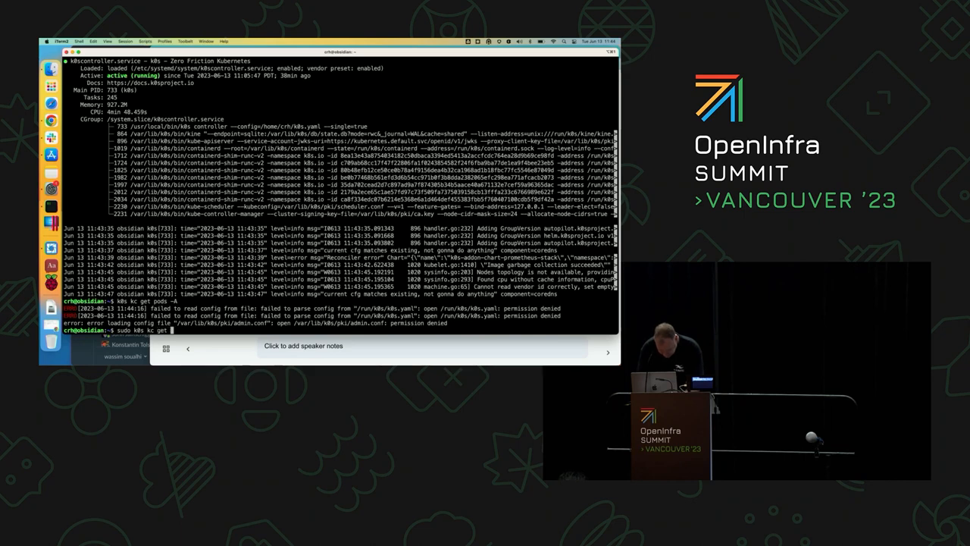
text(pods -A)
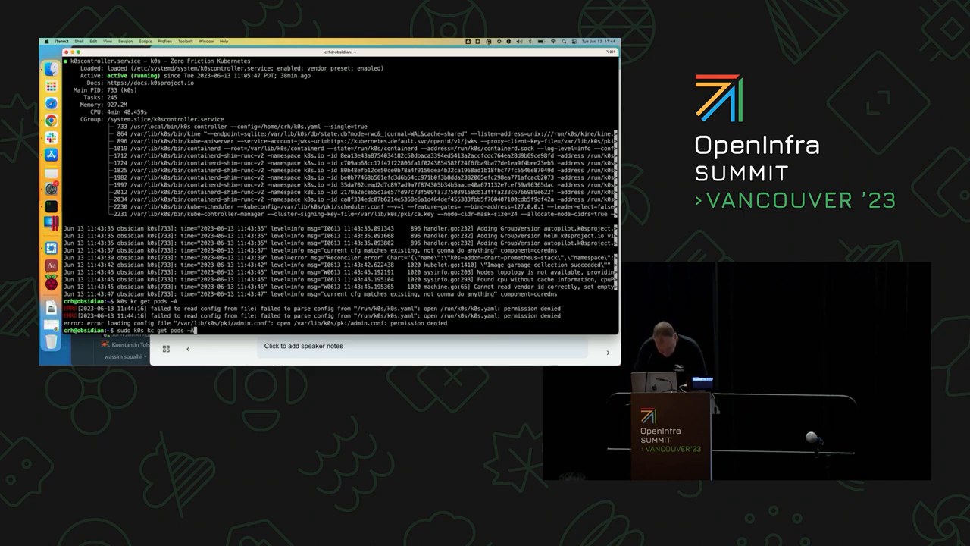
key(Return)
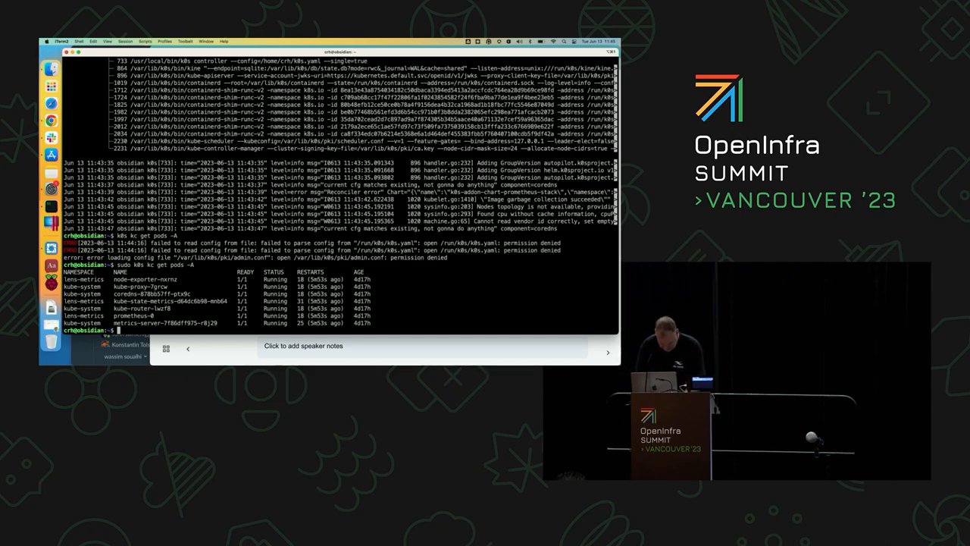
Step: Begin a less command to read a file after the pod list appears
text(less /etc)
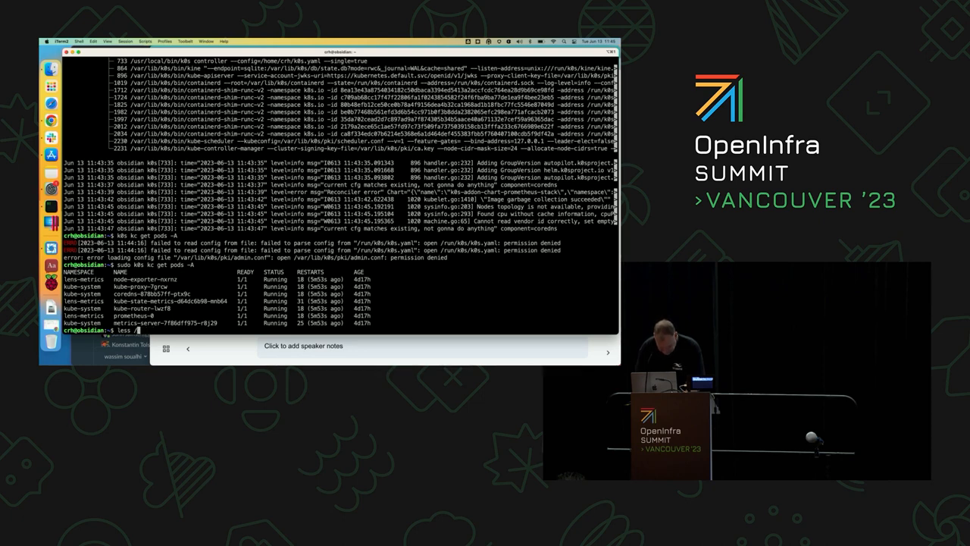
Step: Open /usr/local/bin/kubecfg_upload.sh in less to read the kubeconfig upload script
text(usr/l)
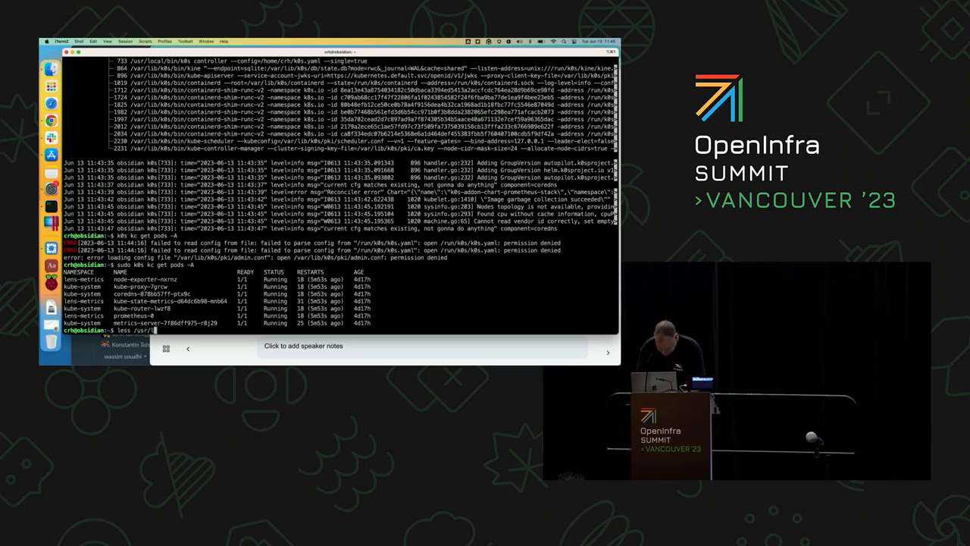
text(local/bin/kubecfg_upload.sh)
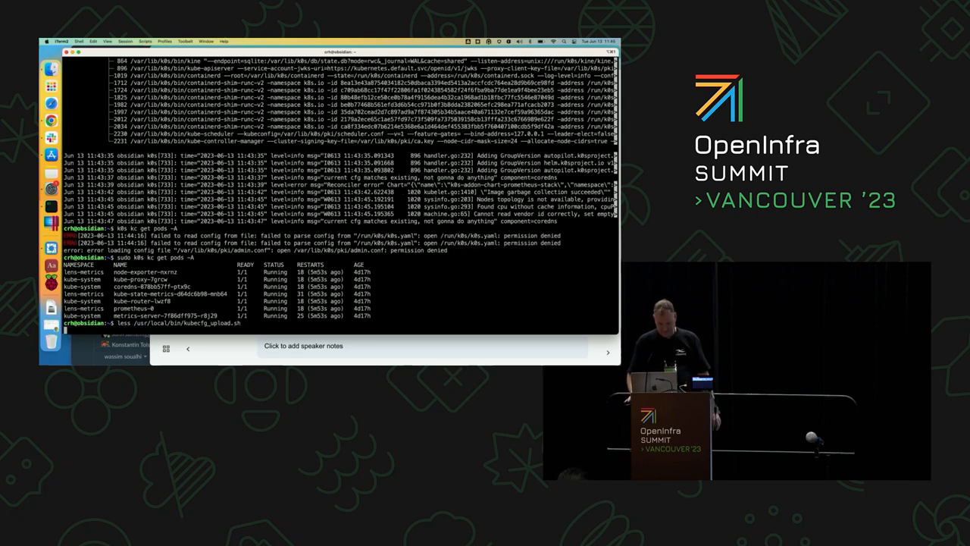
key(Return)
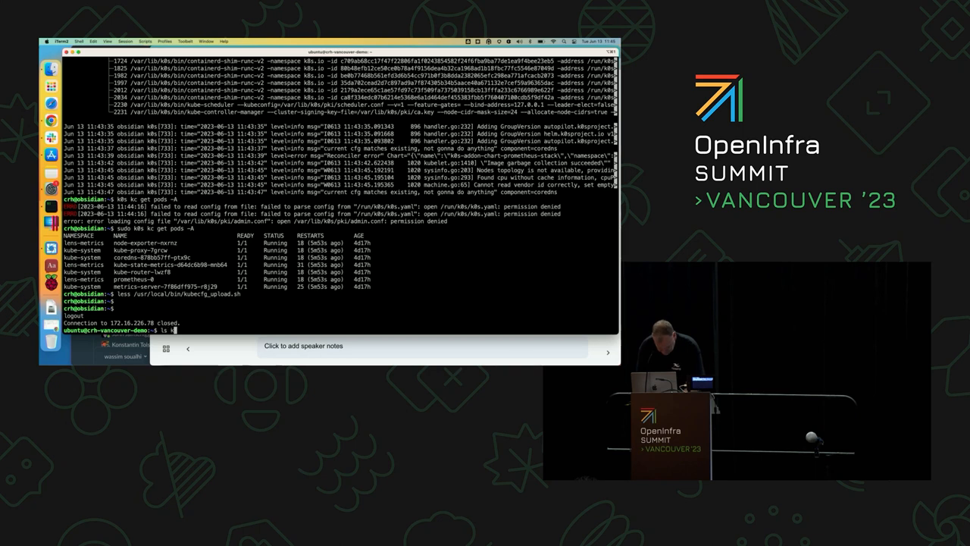
Step: List the contents of the ~/kubeconfigs folder
text(kubeconfigs/)
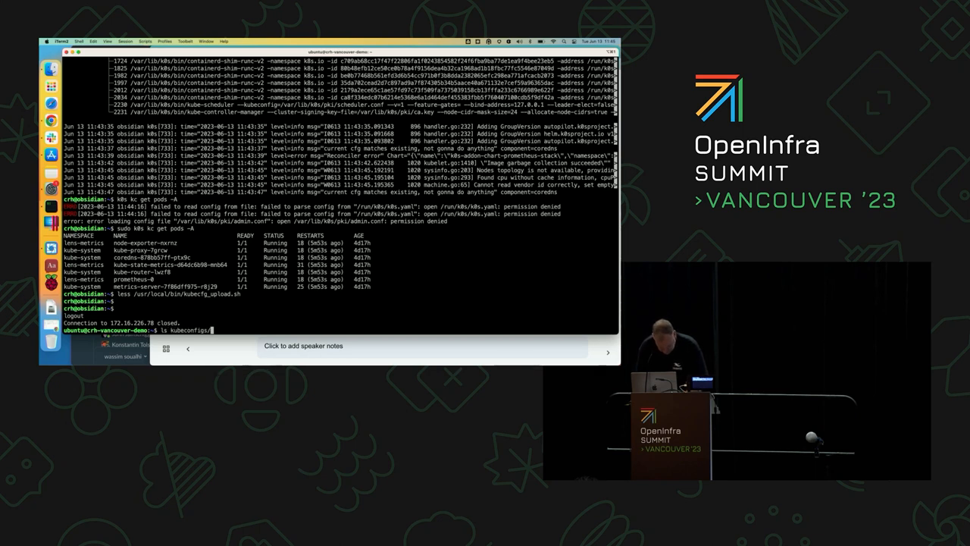
key(Return)
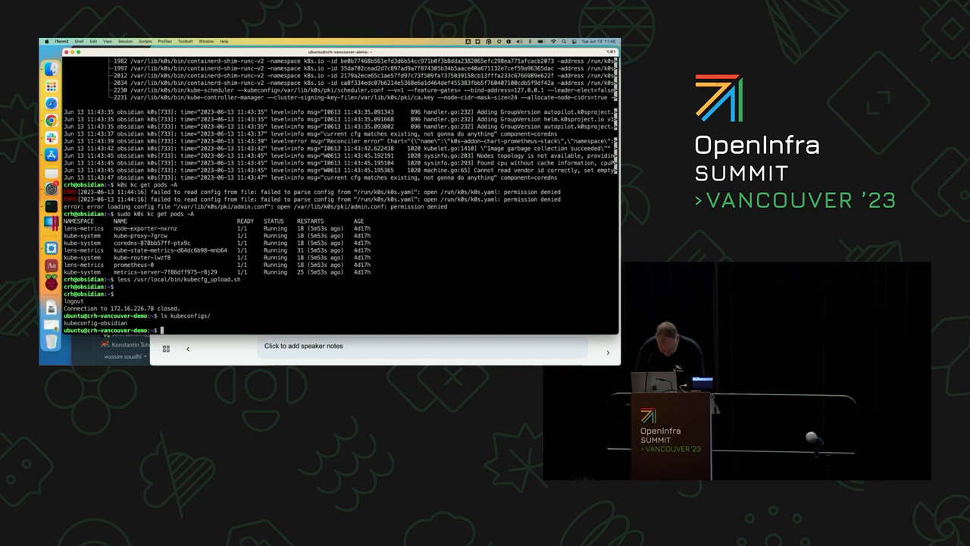
Step: Export KUBECONFIG=~/kubeconfigs/kubeconfig-obsidian and begin a kubectl command
text(export K)
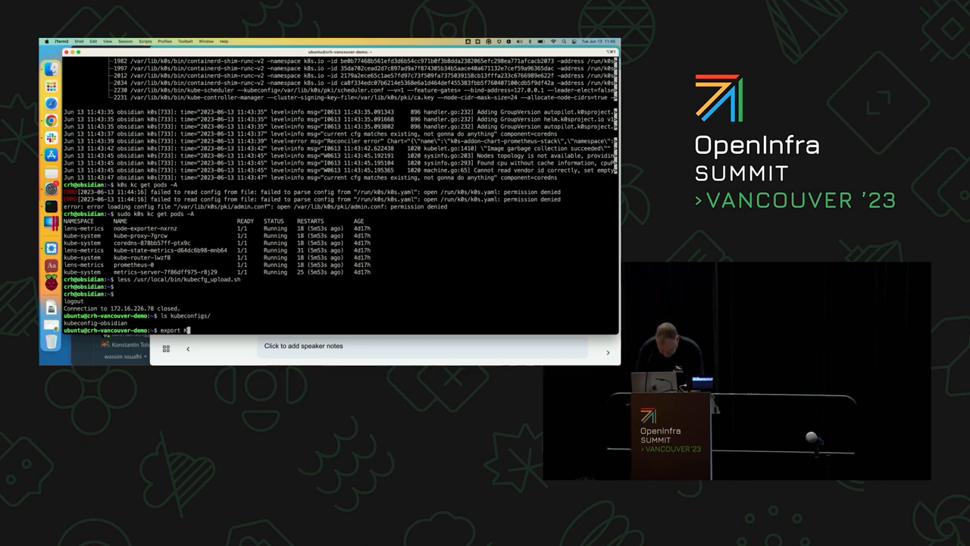
text(KUBECONFIG=)
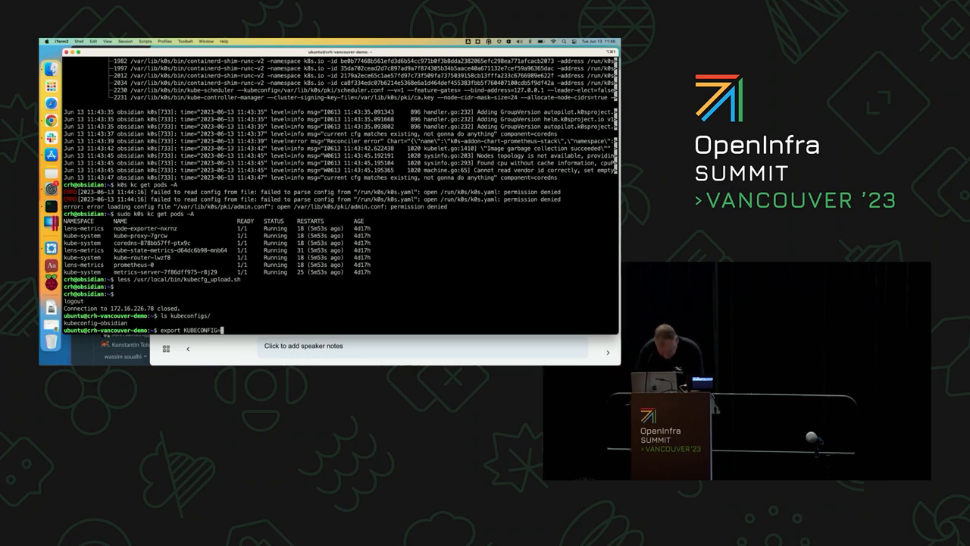
text(~/kubeconfigs/kubeconfig-obsidian)
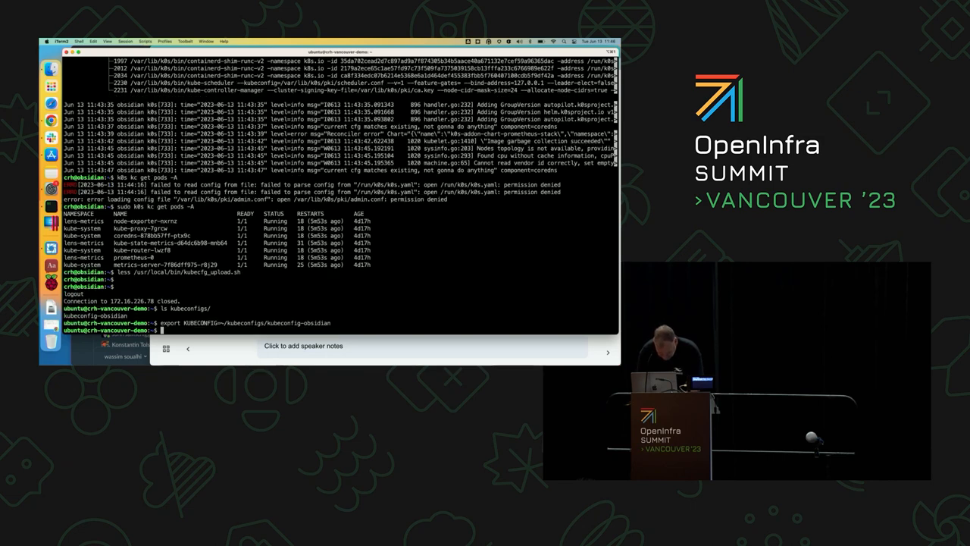
text(kubectl get pods)
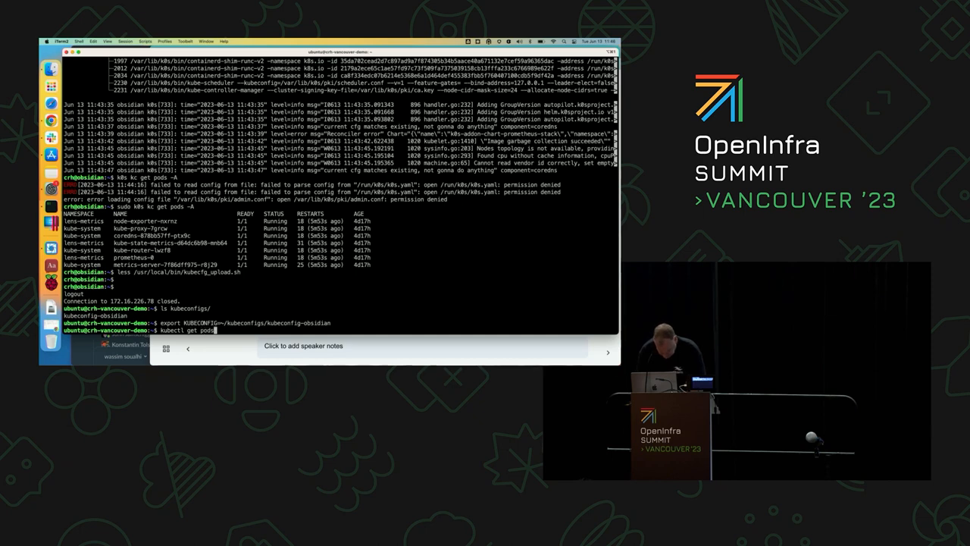
Step: Run kubectl get pods twice; the default namespace reports no resources
key(Return)
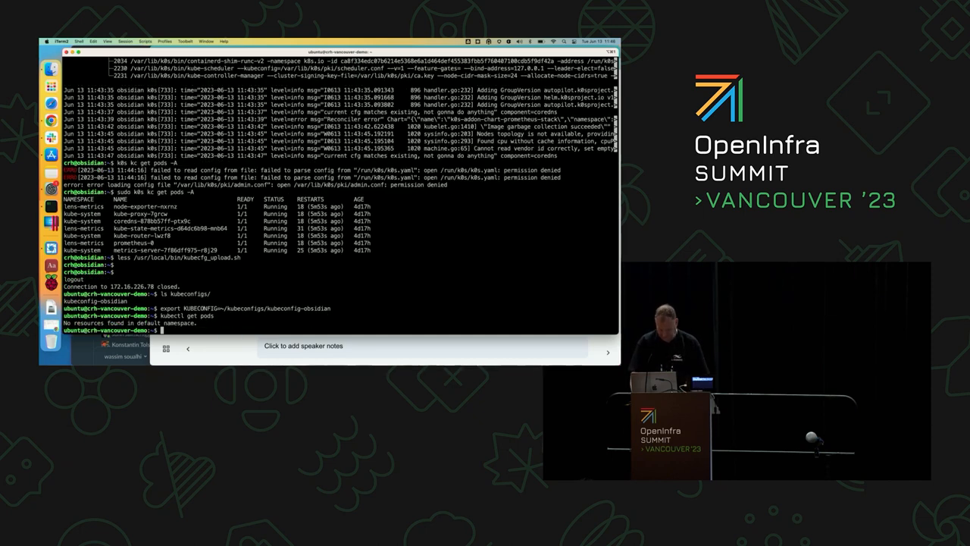
text(kubectl get pods)
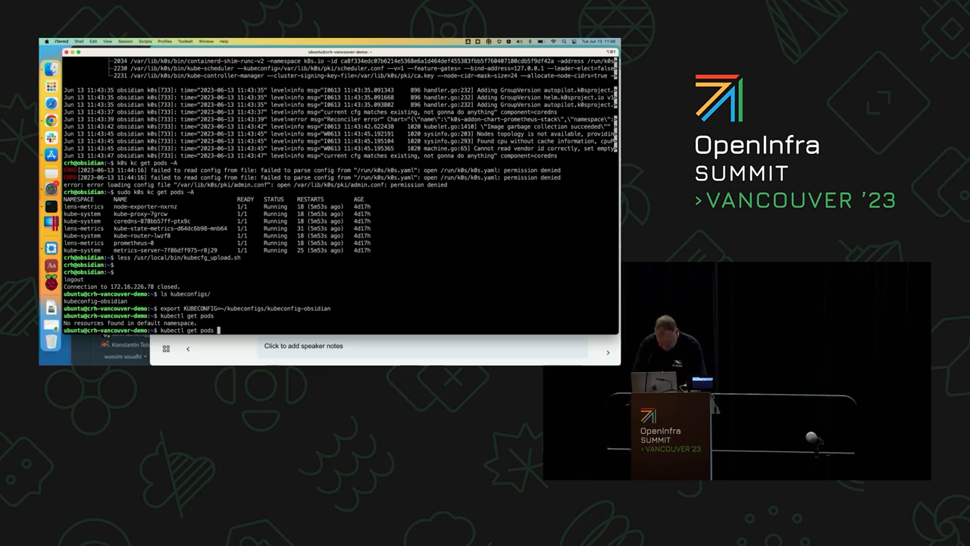
key(Return)
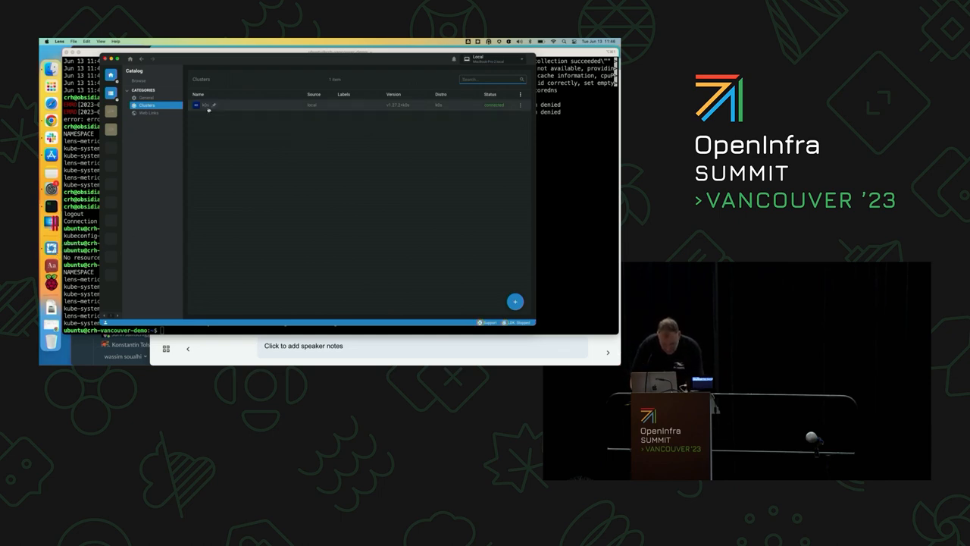
Step: Connect to the cluster, inspect the coredns pod's details, then show the cluster overview with metrics
click(205, 104)
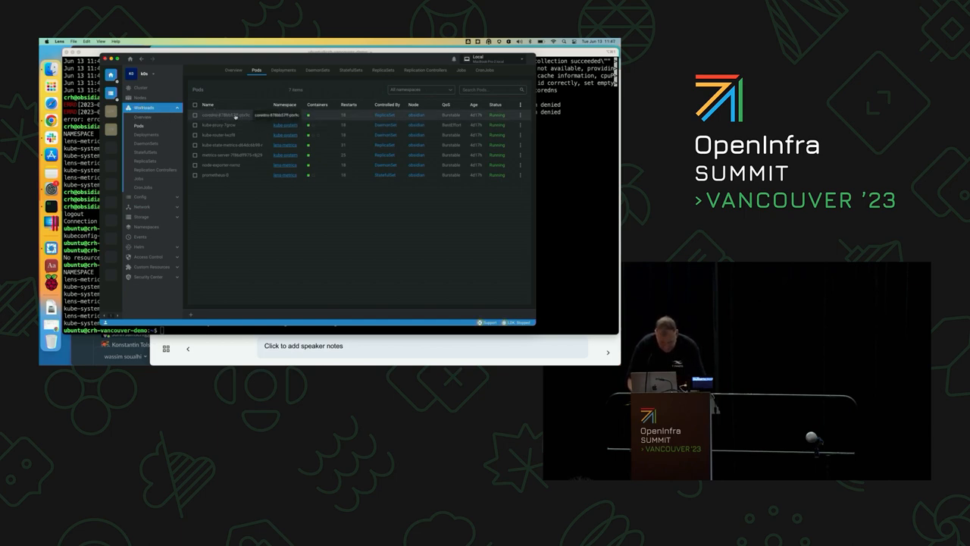
click(225, 116)
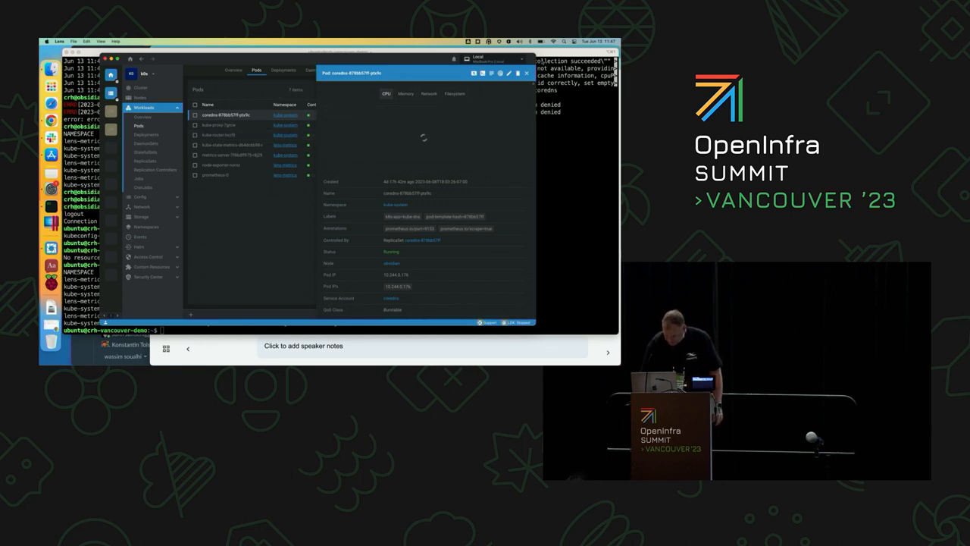
click(527, 73)
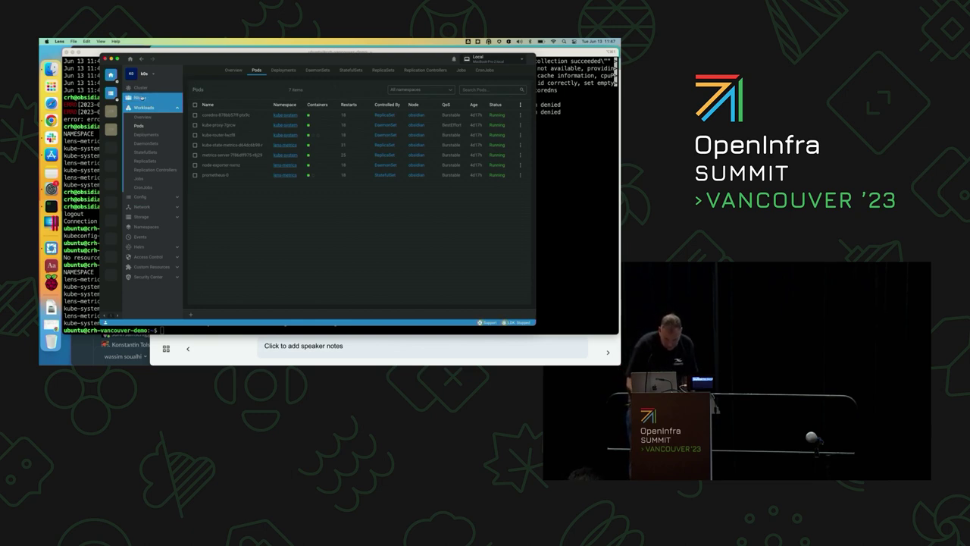
click(140, 86)
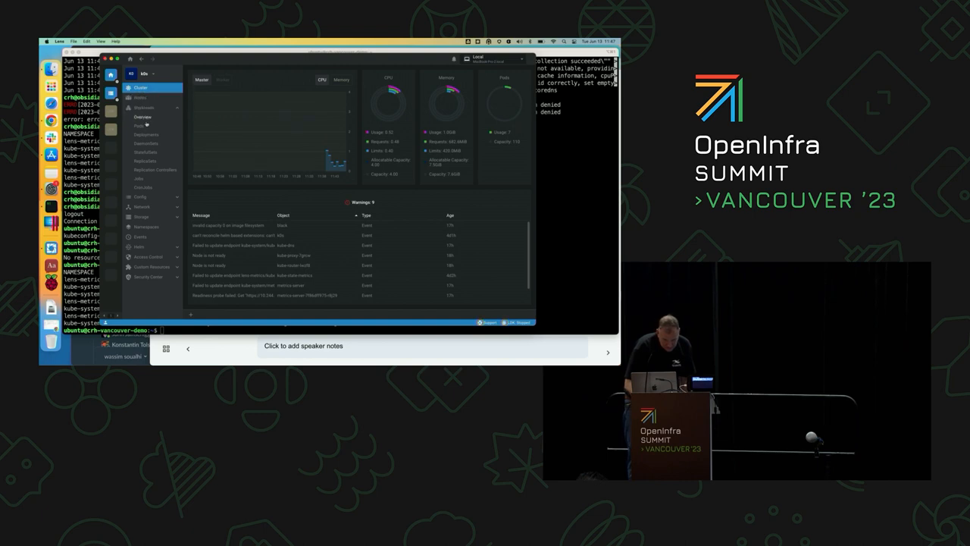
click(143, 106)
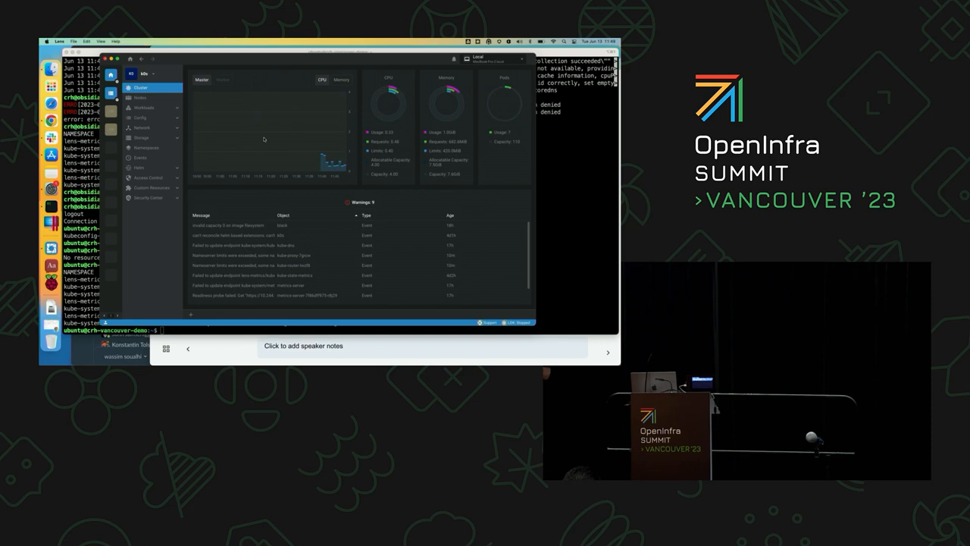
click(607, 352)
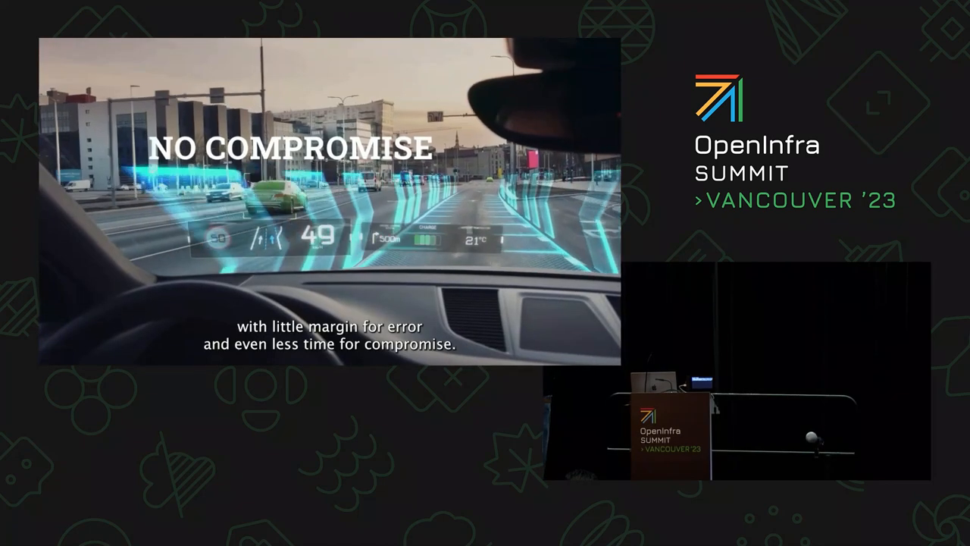